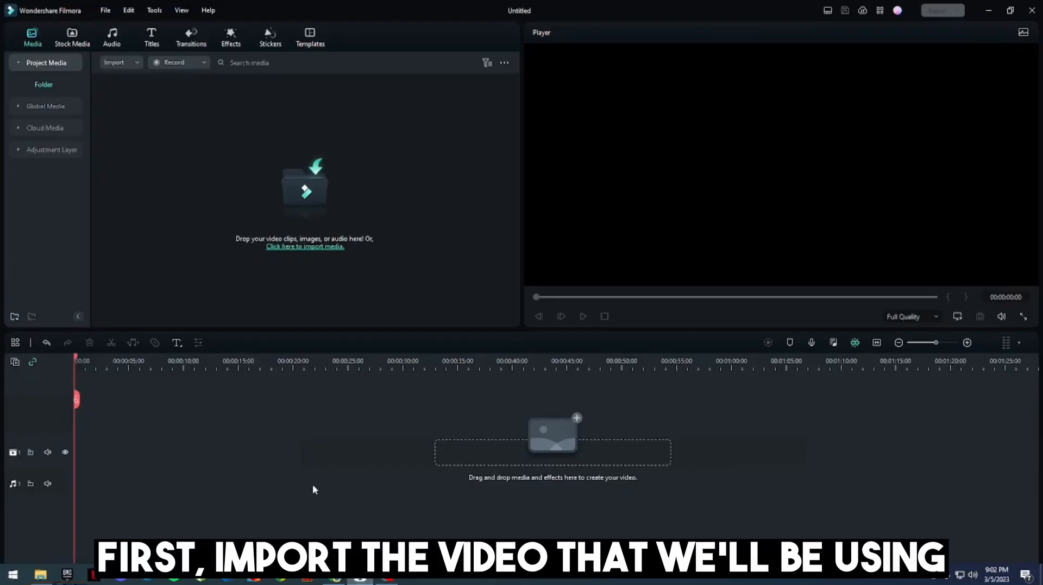
- Import the Squid Game video from Downloads into the project media
left_click(304, 247)
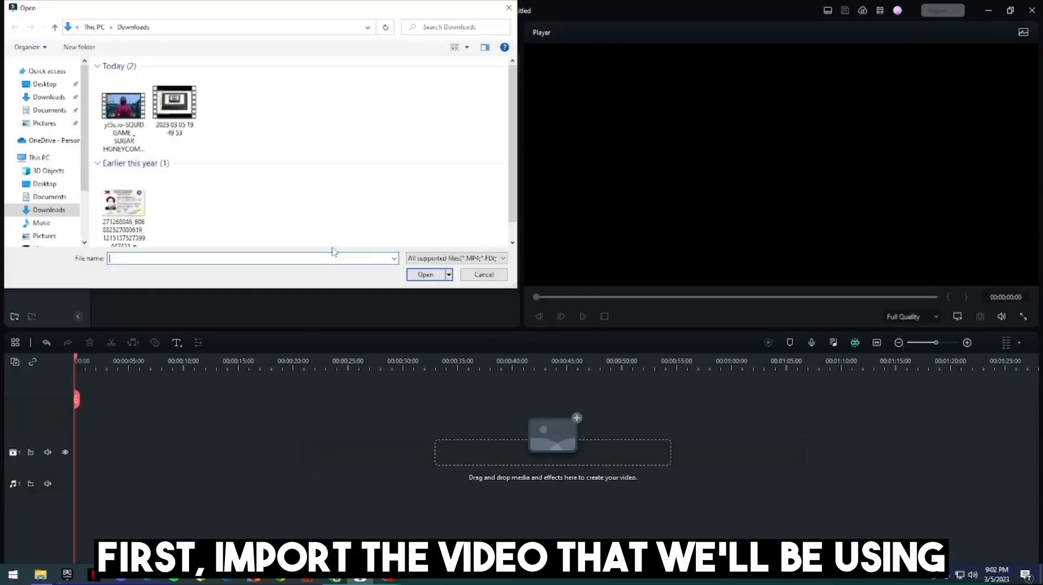
left_click(424, 275)
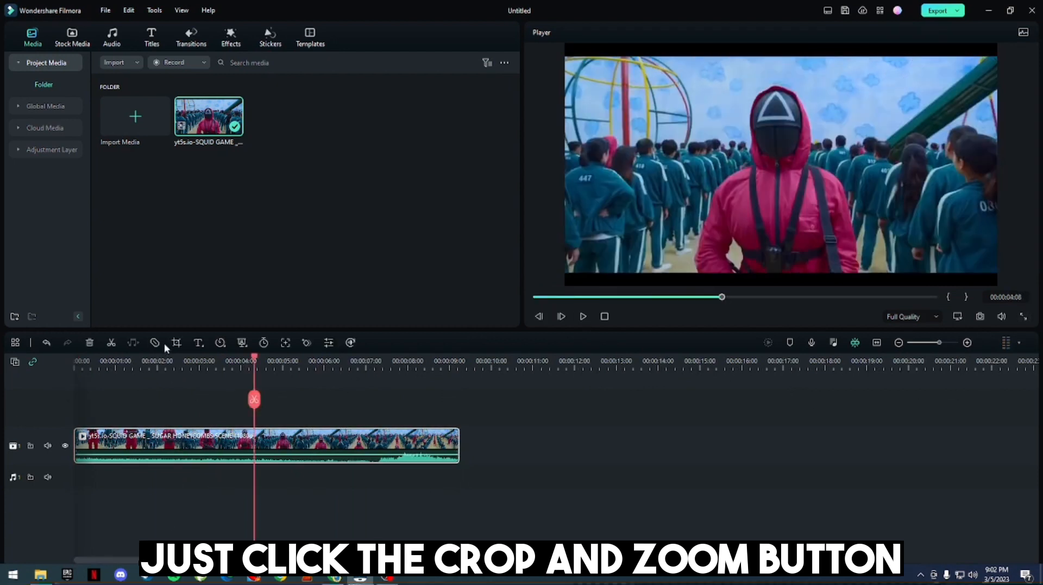
- Switch the clip's Crop and Zoom to Pan & Zoom and stretch the End box over the whole frame
left_click(176, 343)
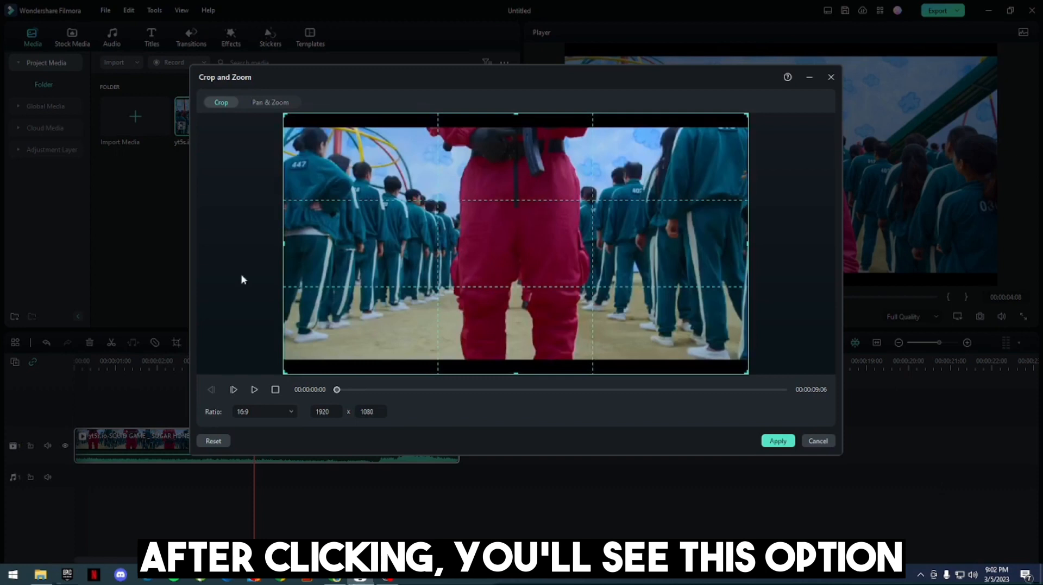
left_click(269, 102)
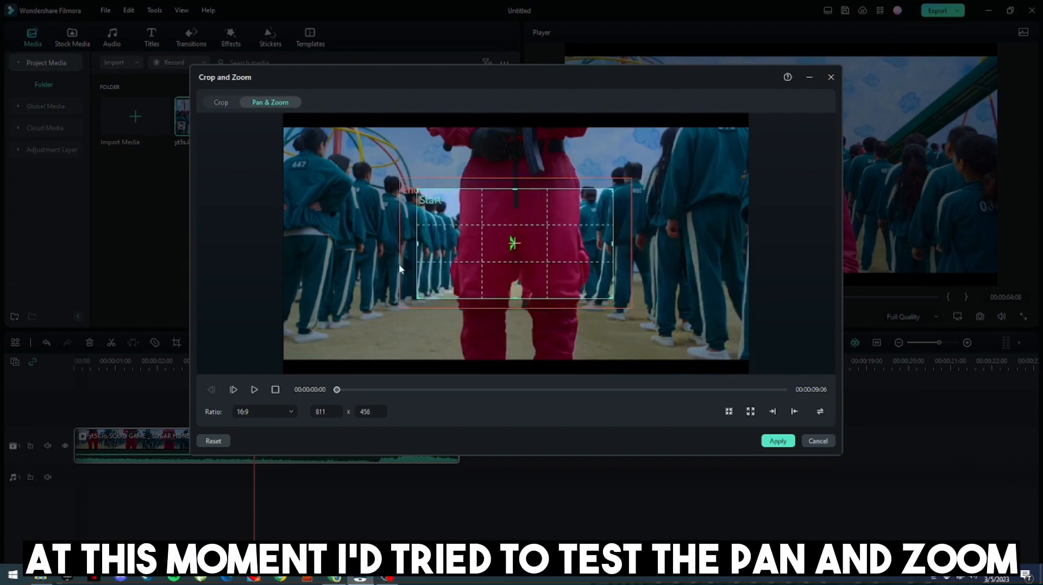
left_click_drag(413, 312, 398, 303)
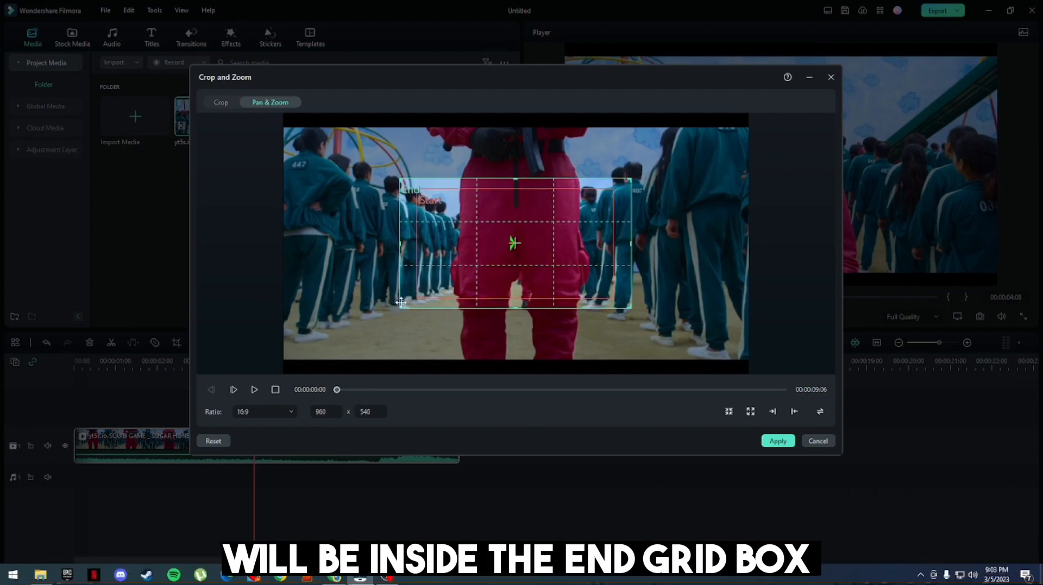
left_click_drag(404, 303, 637, 309)
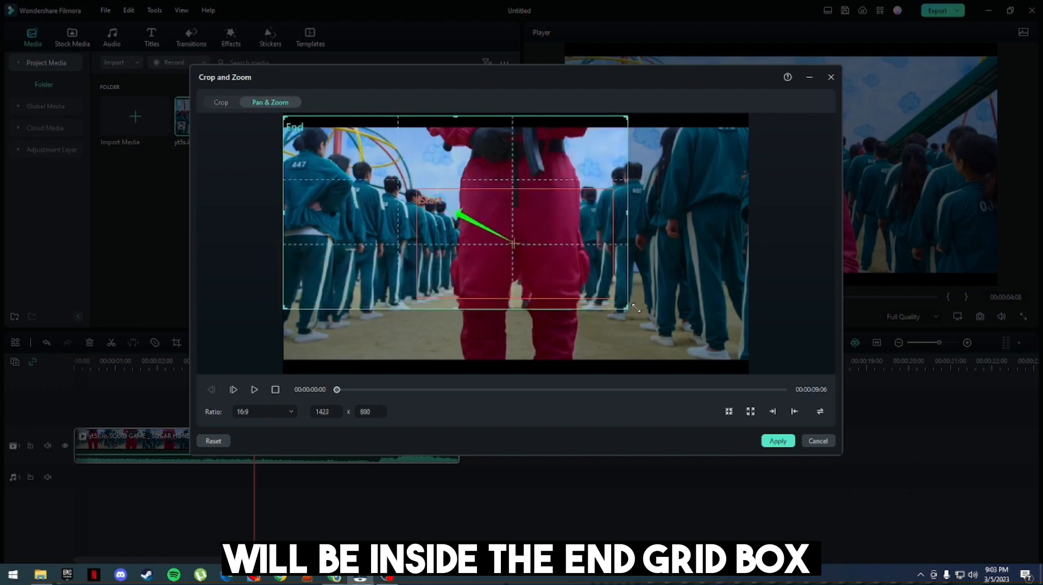
left_click_drag(635, 308, 751, 378)
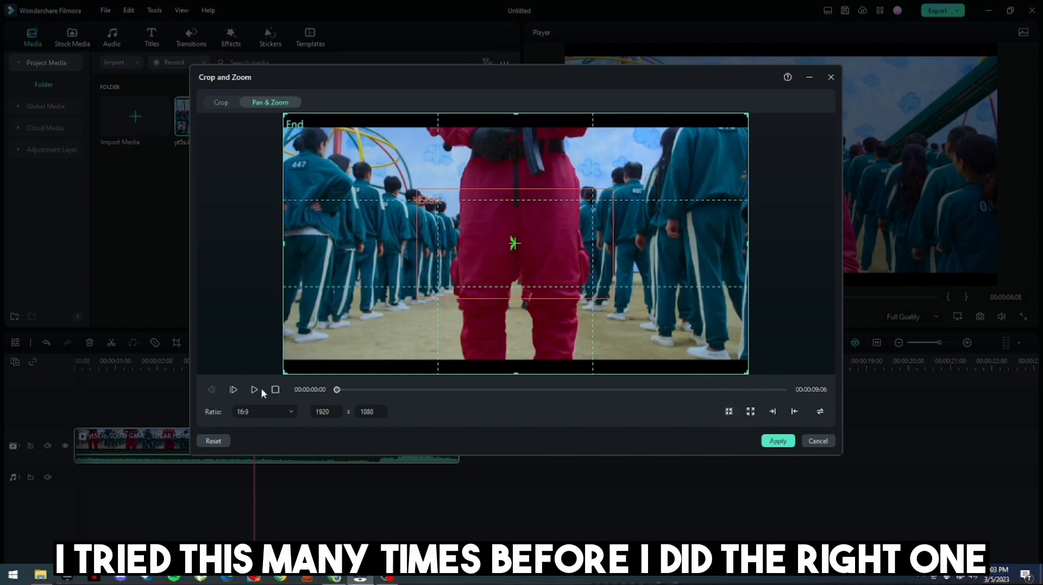
- Preview the pan-and-zoom, scrubbing ahead, so the End box ends as a smaller 1210×681 region
left_click(254, 390)
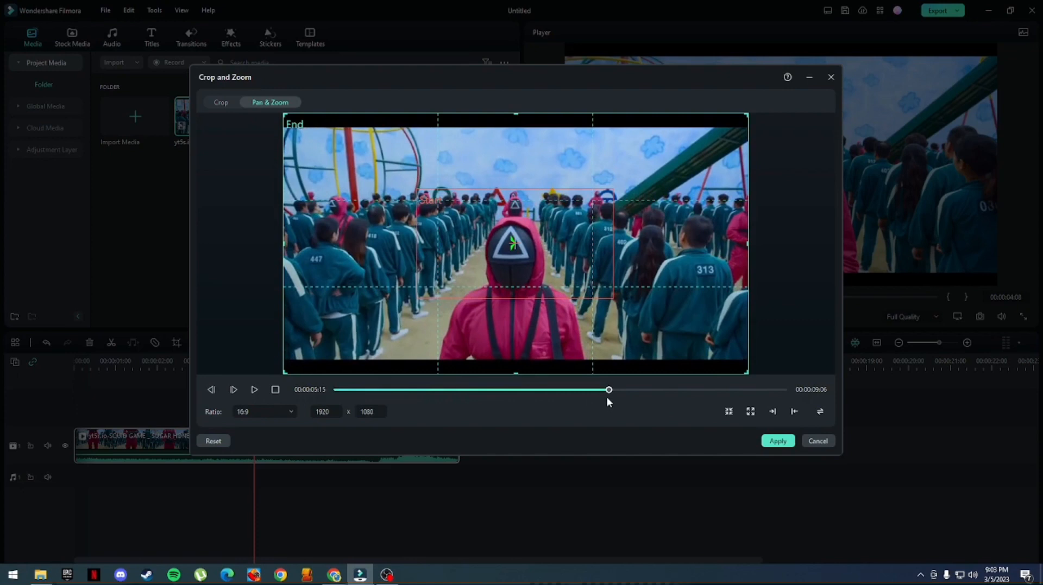
left_click_drag(608, 389, 737, 389)
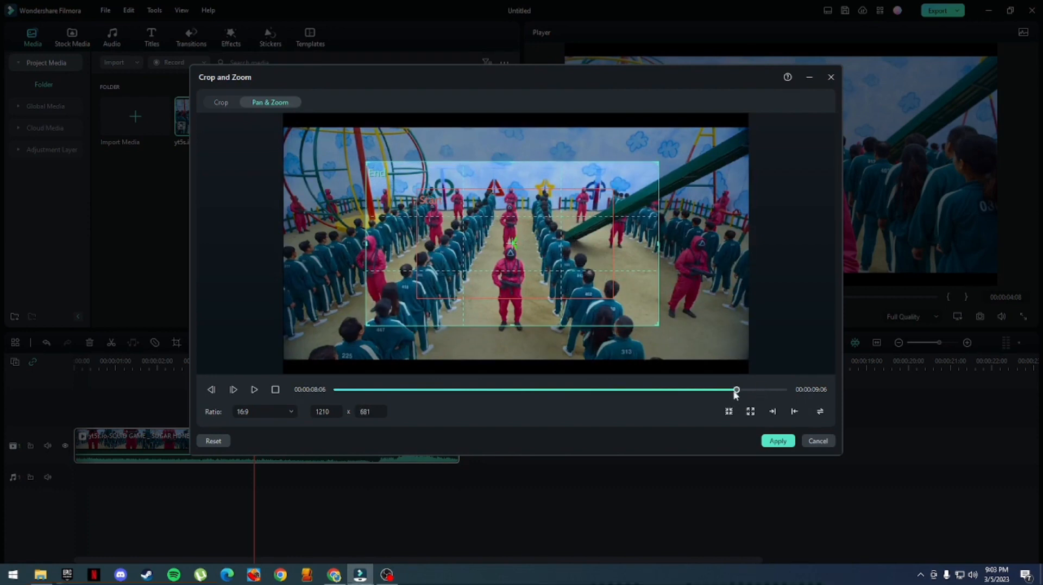
left_click(254, 390)
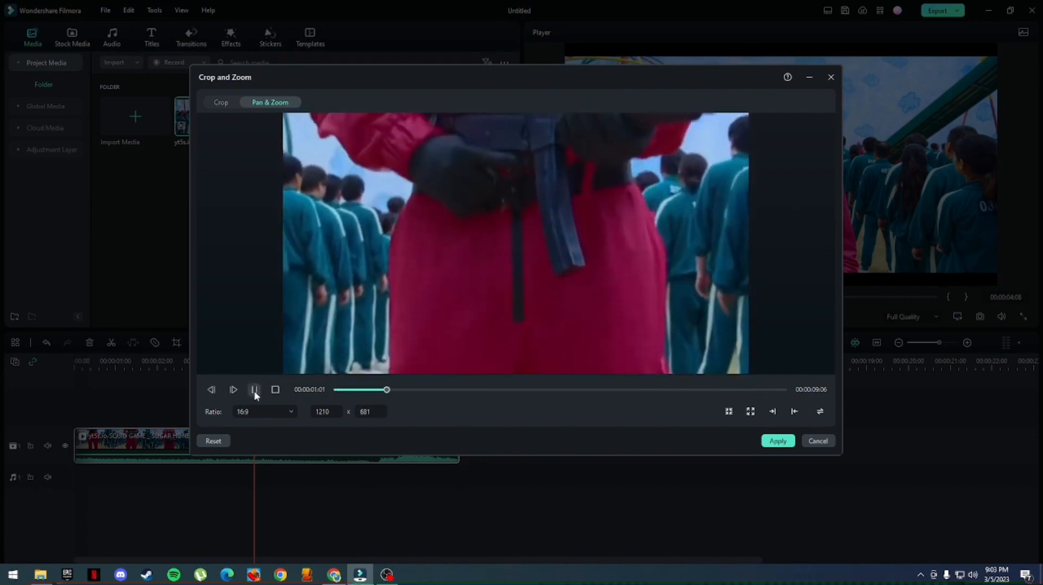
left_click(254, 390)
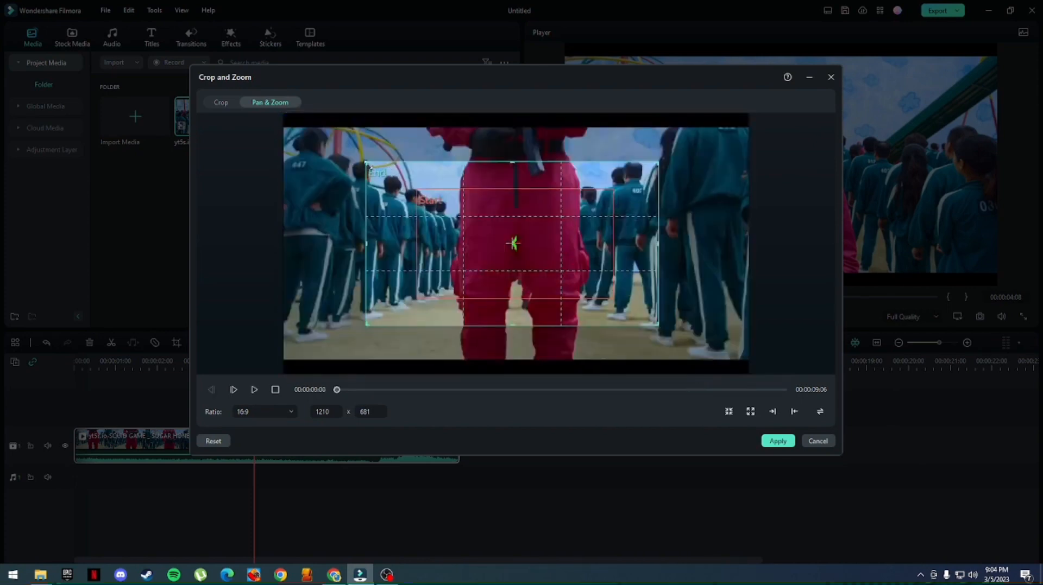
- Shrink the Start box to a 497×280 area on the guard's waist, preview, and apply the pan-and-zoom
left_click_drag(366, 165, 404, 183)
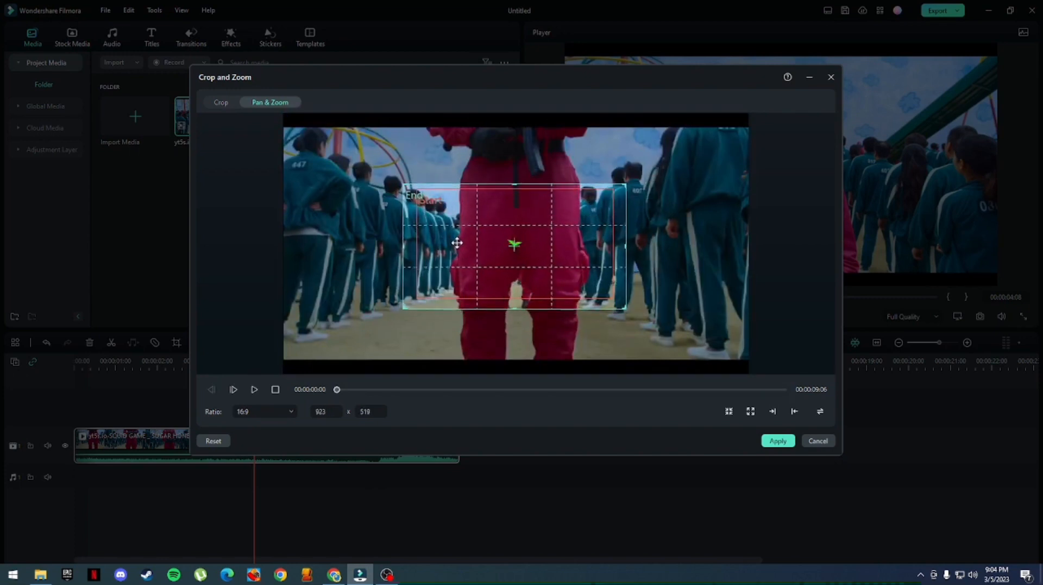
left_click_drag(623, 307, 593, 267)
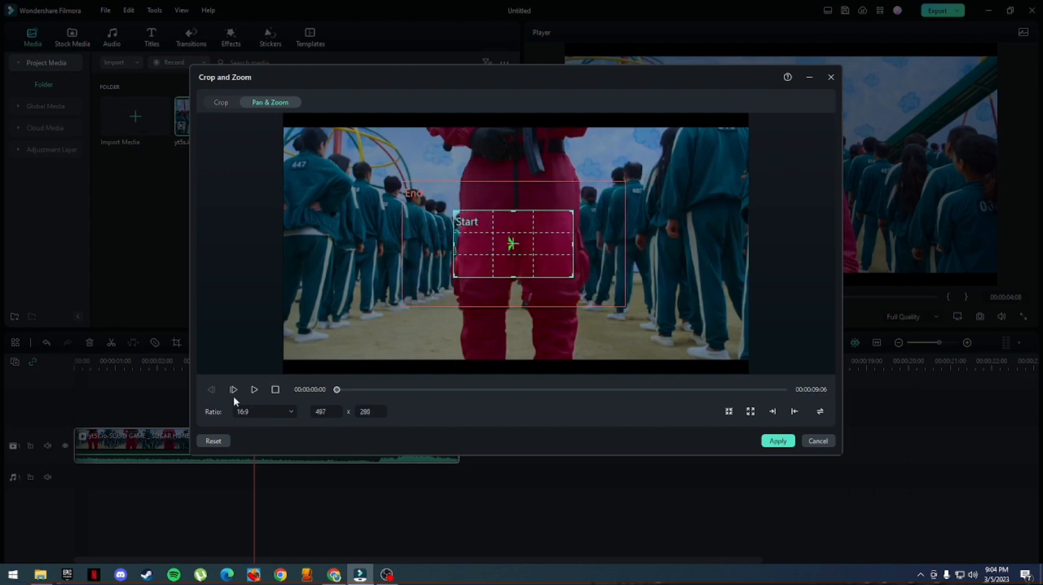
left_click(254, 390)
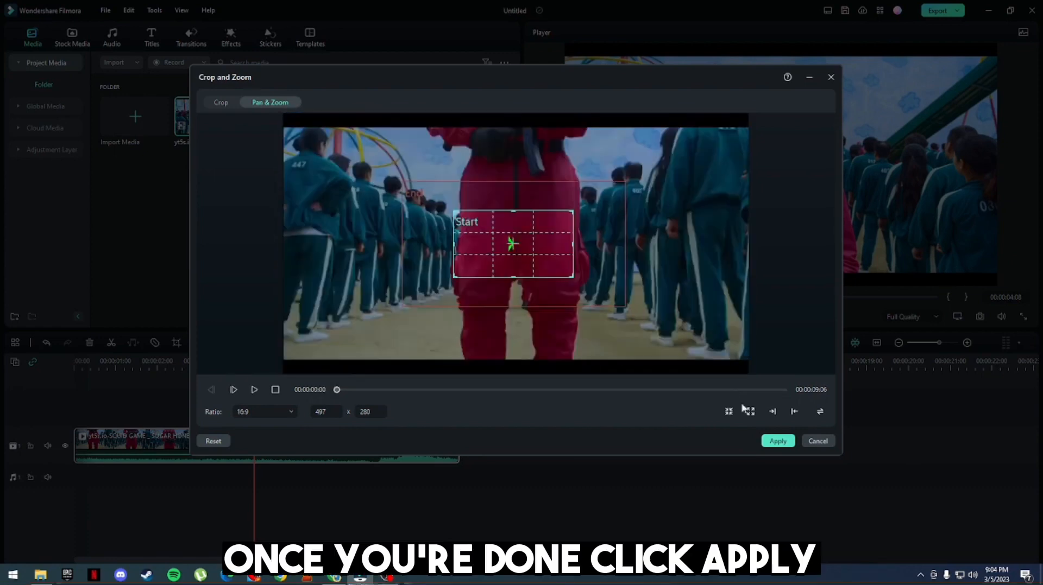
left_click(778, 441)
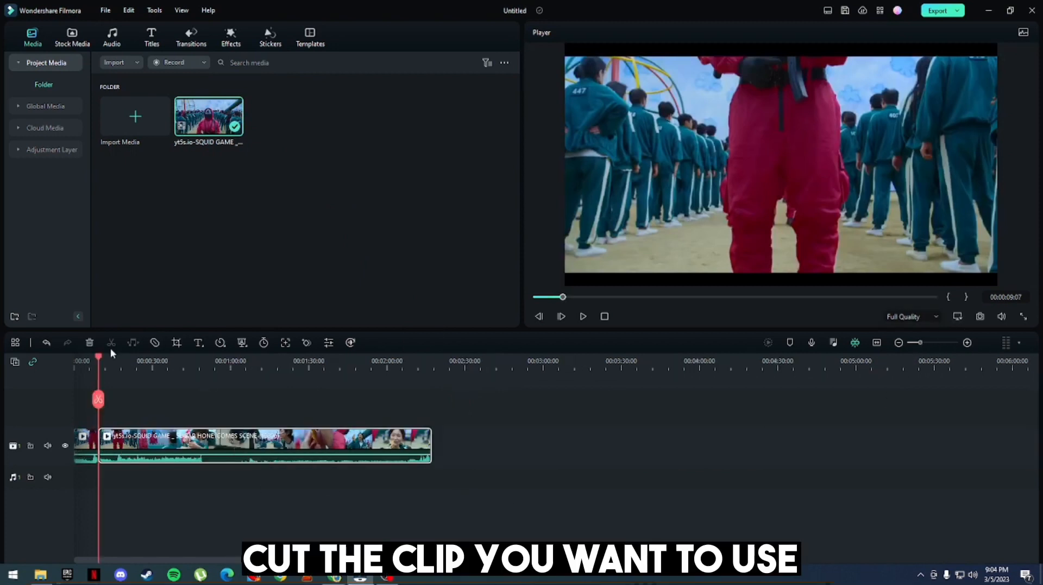
- Split the clip at the crying contestant shot and select the second part
left_click(247, 369)
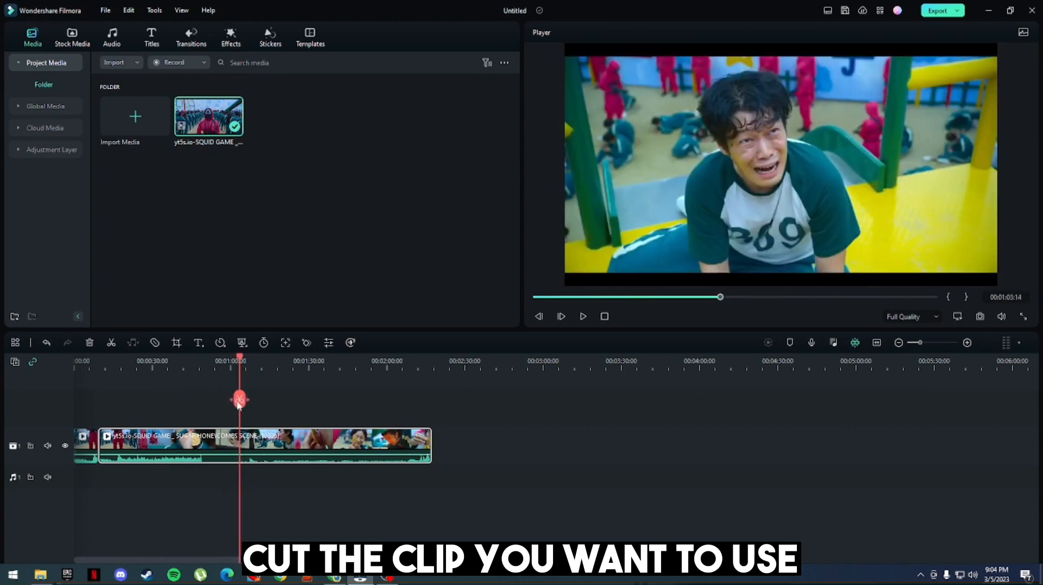
left_click(110, 344)
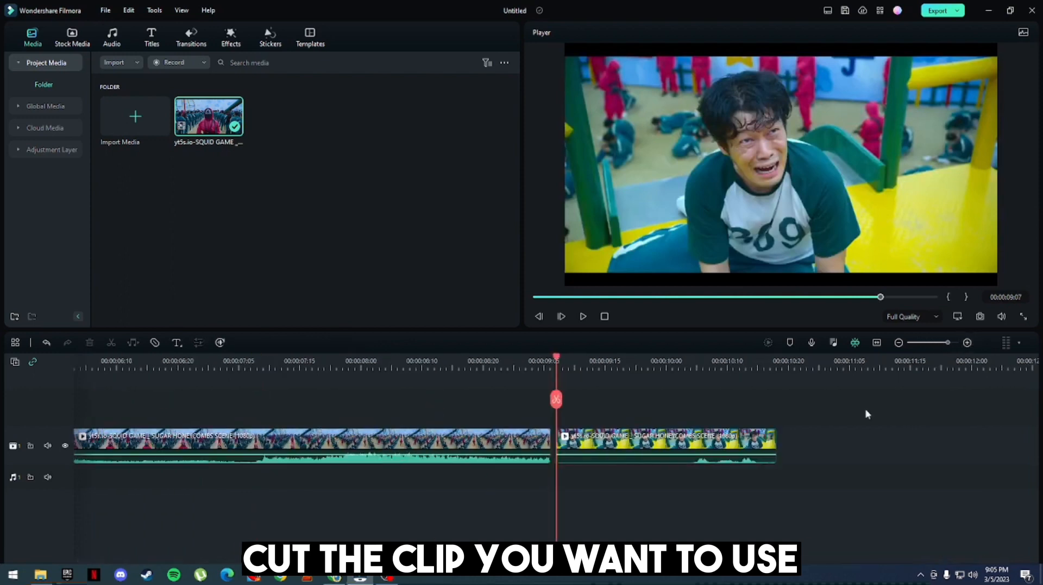
left_click(665, 444)
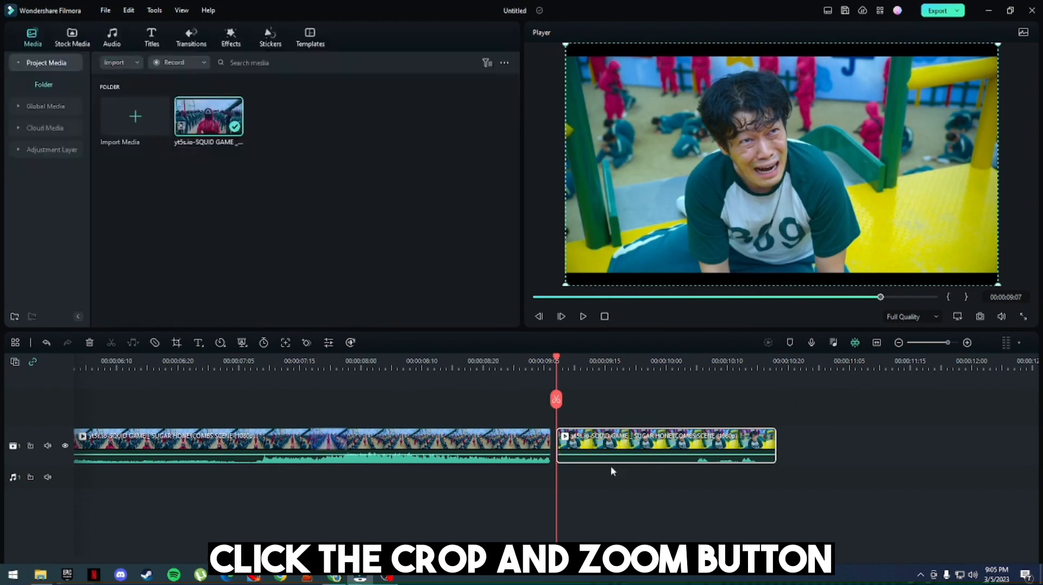
- Apply a Pan & Zoom to the second part from a small box on the contestant's head to a wide end frame
left_click(176, 343)
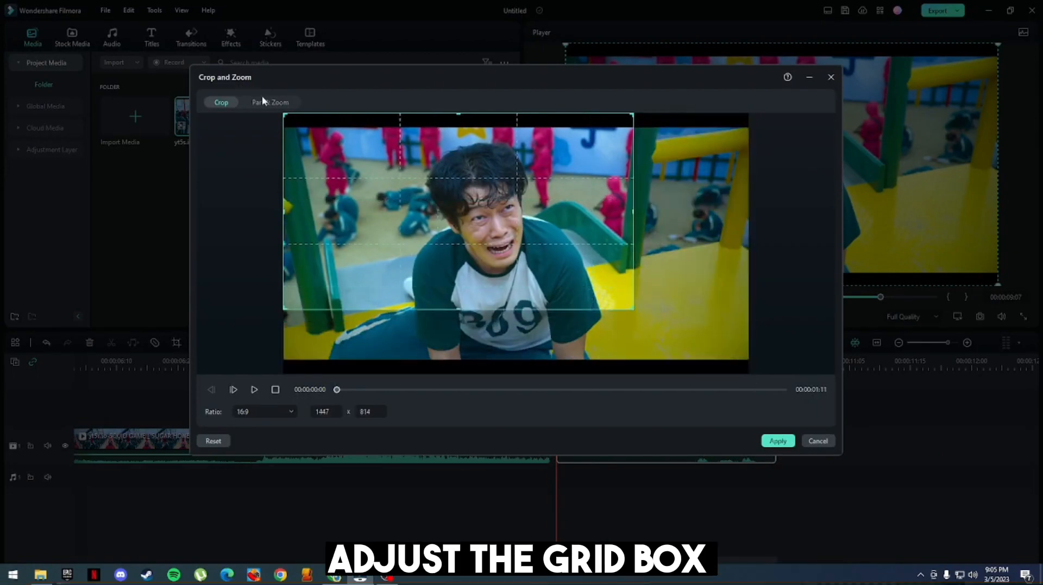
left_click(270, 102)
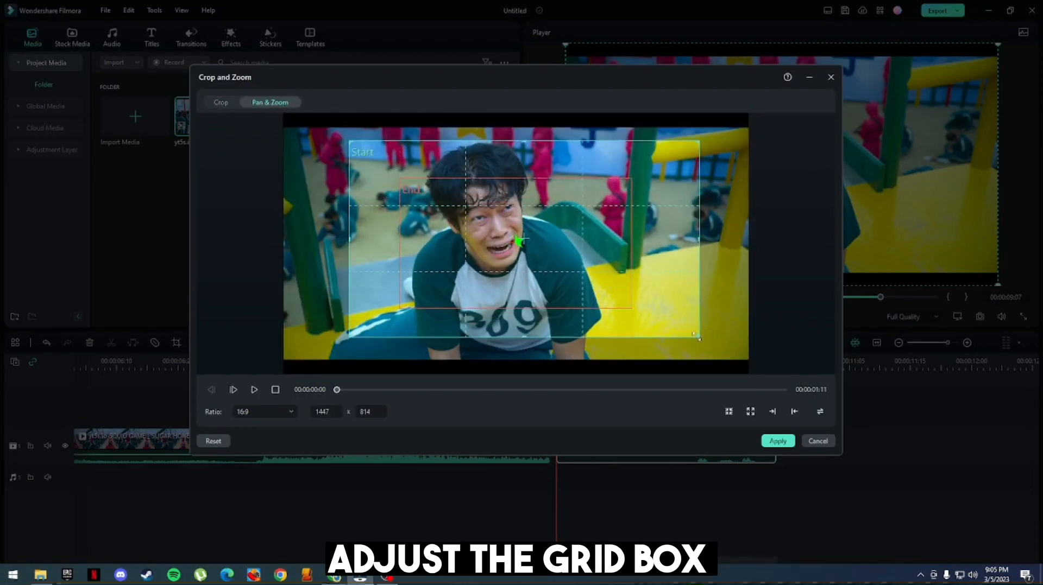
left_click_drag(698, 336, 406, 308)
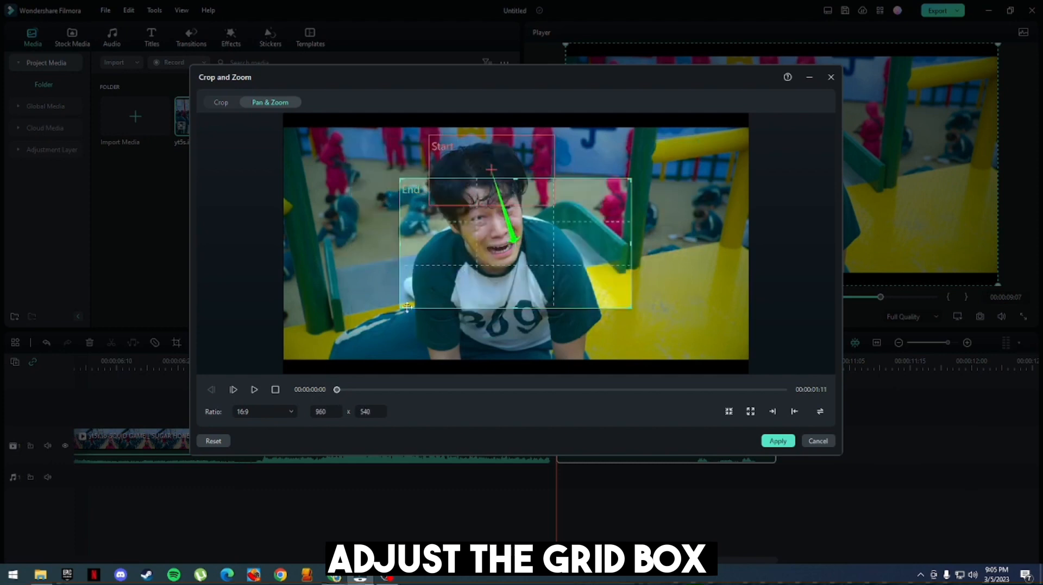
left_click_drag(405, 309, 625, 307)
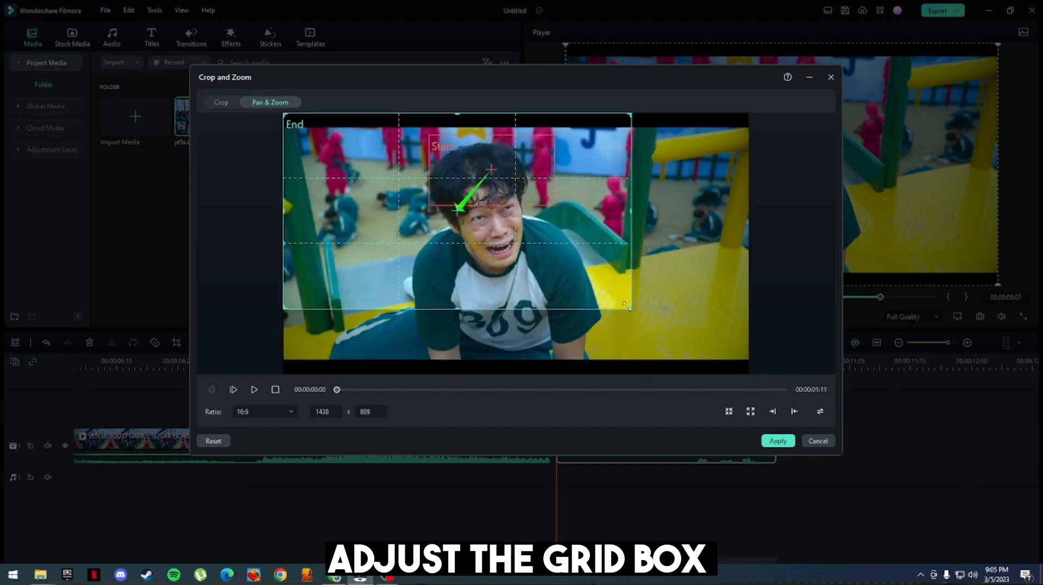
left_click(777, 441)
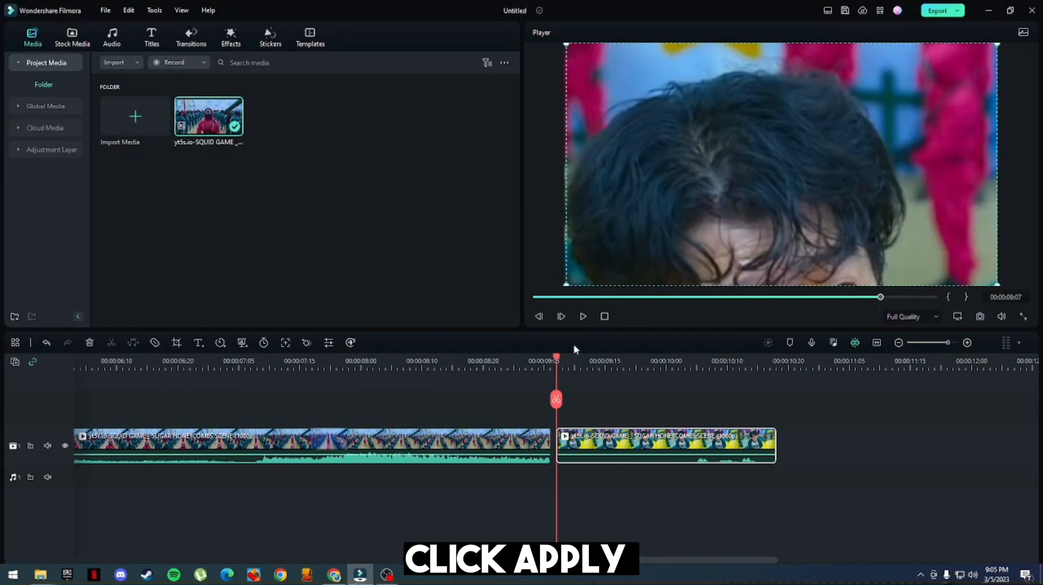
- Tighten the second part's Start box onto the contestant's forehead and play back both parts
left_click(582, 317)
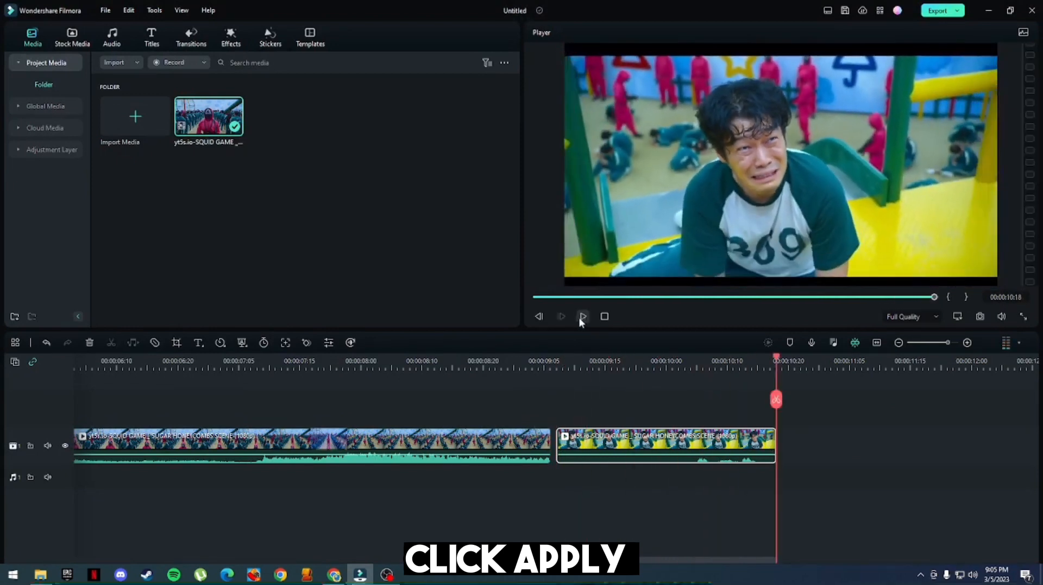
left_click(176, 343)
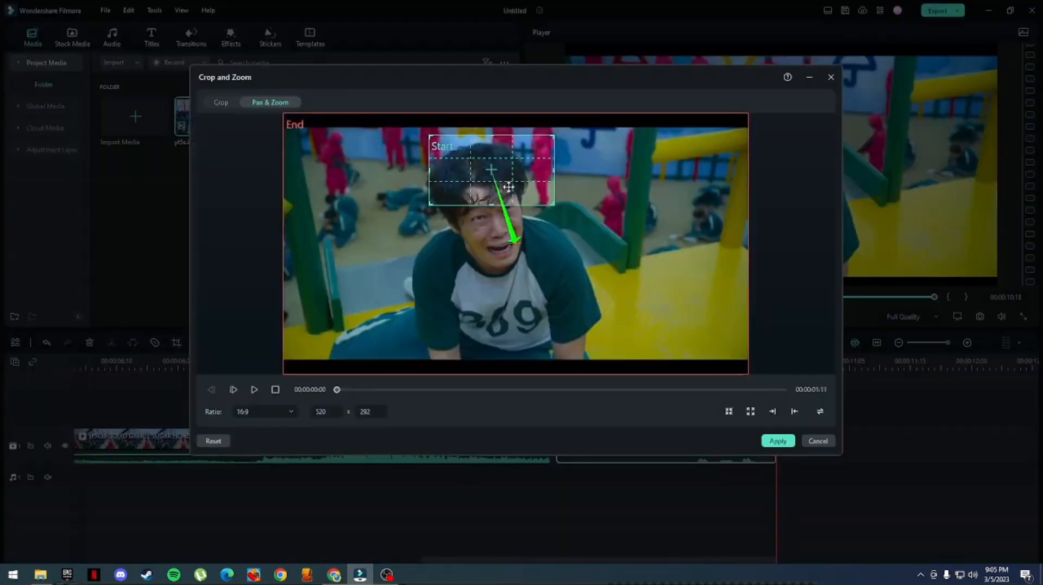
left_click_drag(491, 169, 503, 244)
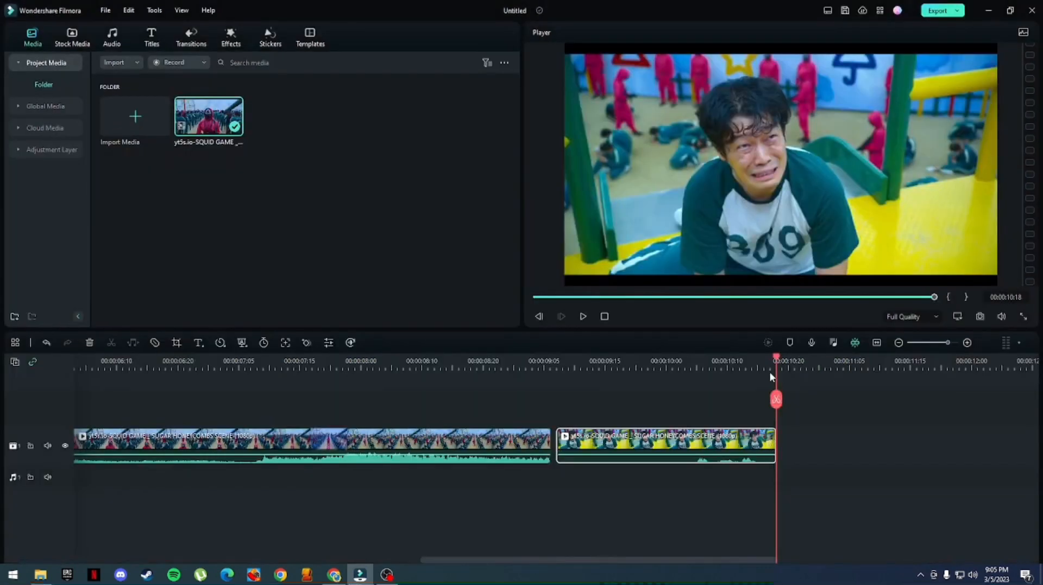
left_click(582, 317)
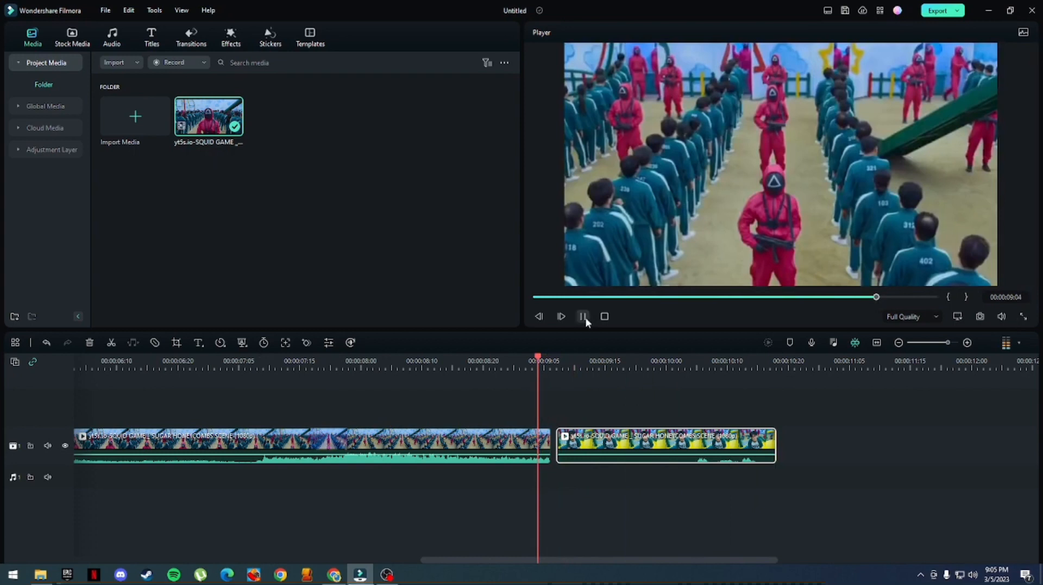
left_click(582, 317)
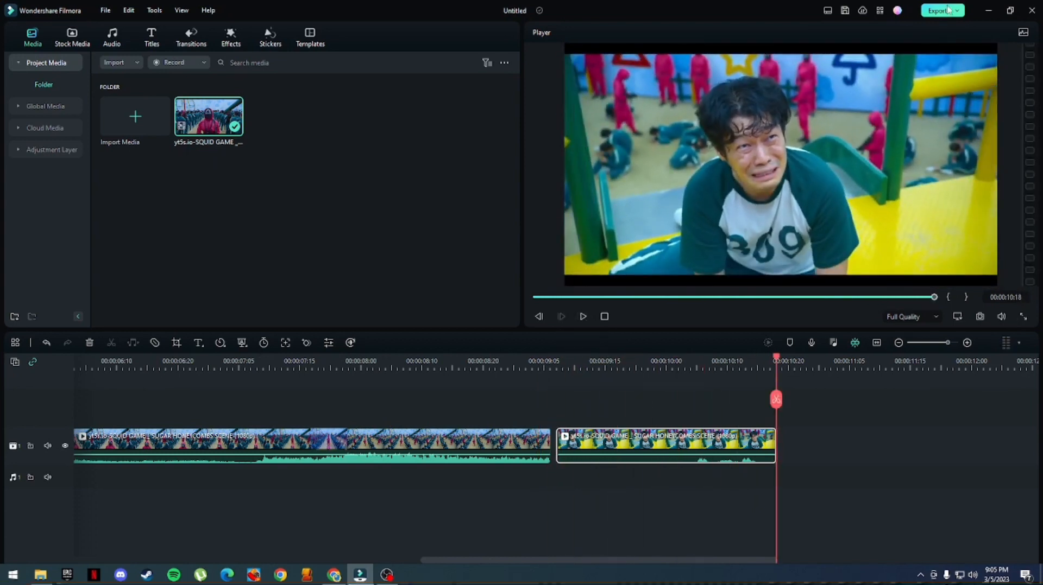
- Bring up the Export window with MP4, 1920×1080 at 25 fps, named CHAT GPT
left_click(938, 11)
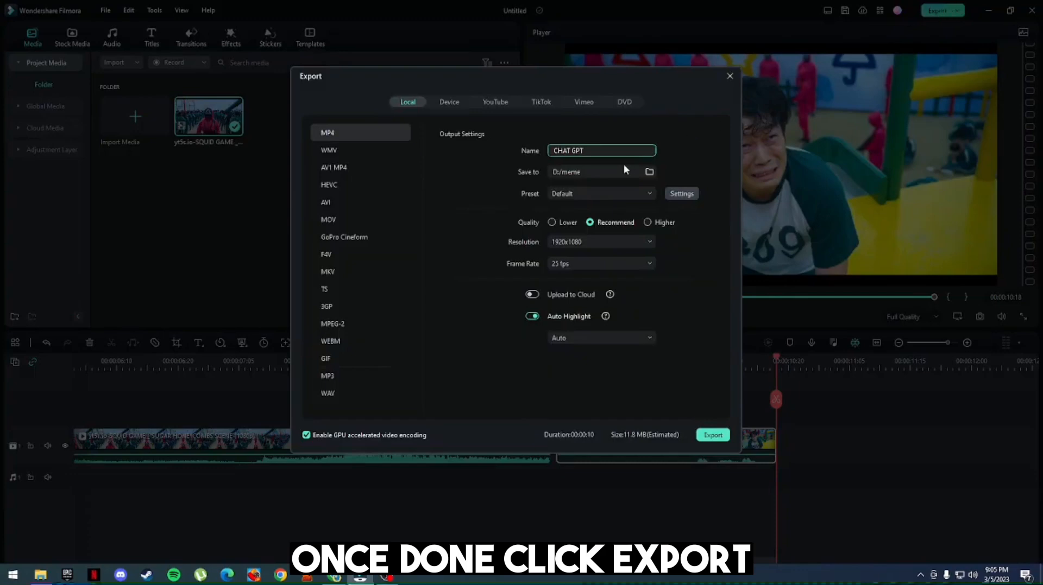